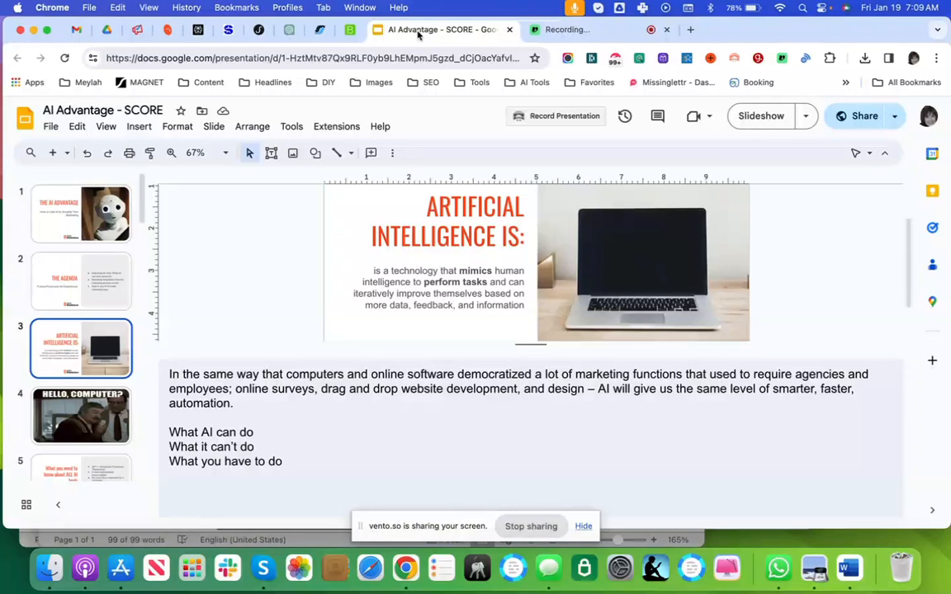
# Read the agenda, title and Focus slides' speaker notes, then switch to the ChatGPT ebook chat.
pyautogui.click(81, 282)
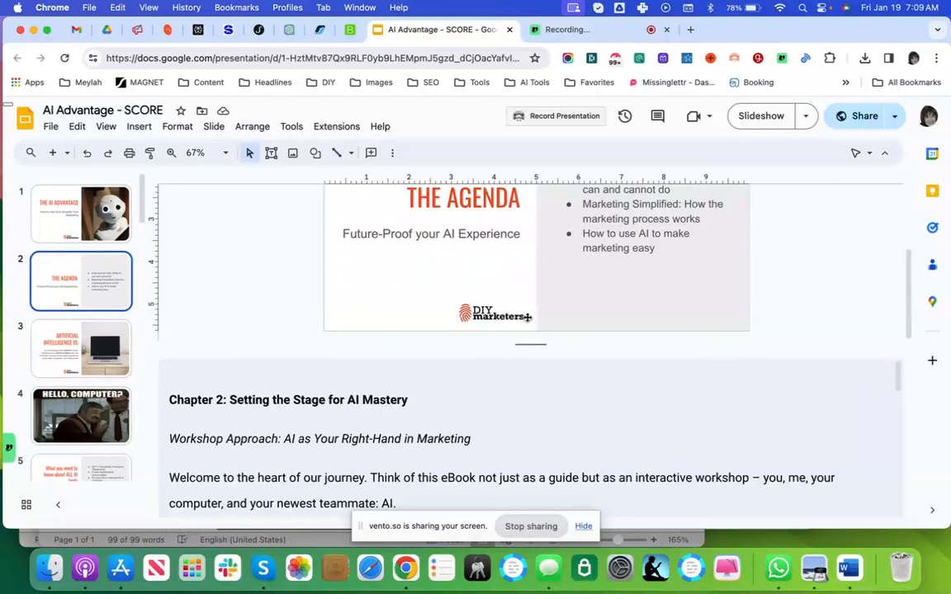
pyautogui.moveTo(171, 221)
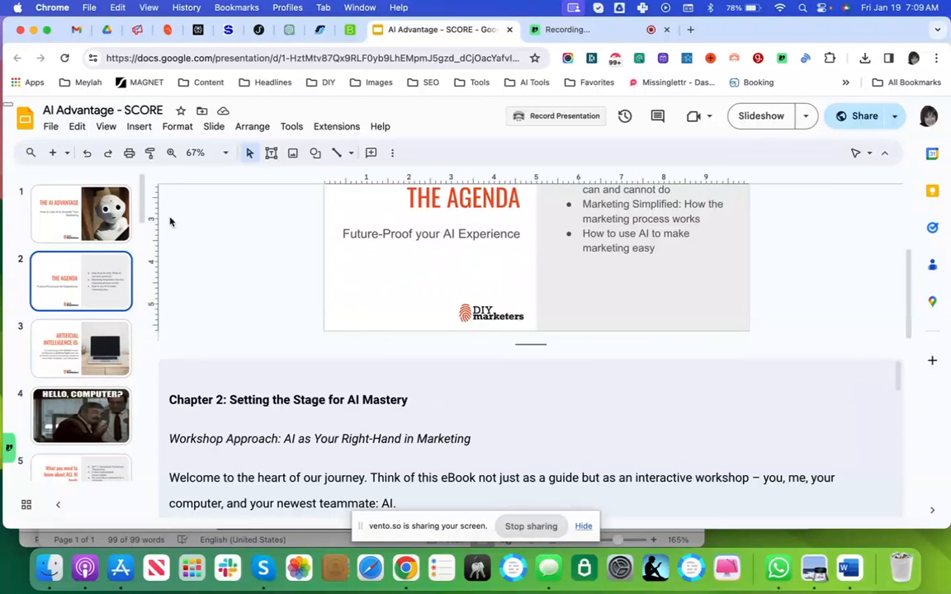
pyautogui.click(81, 214)
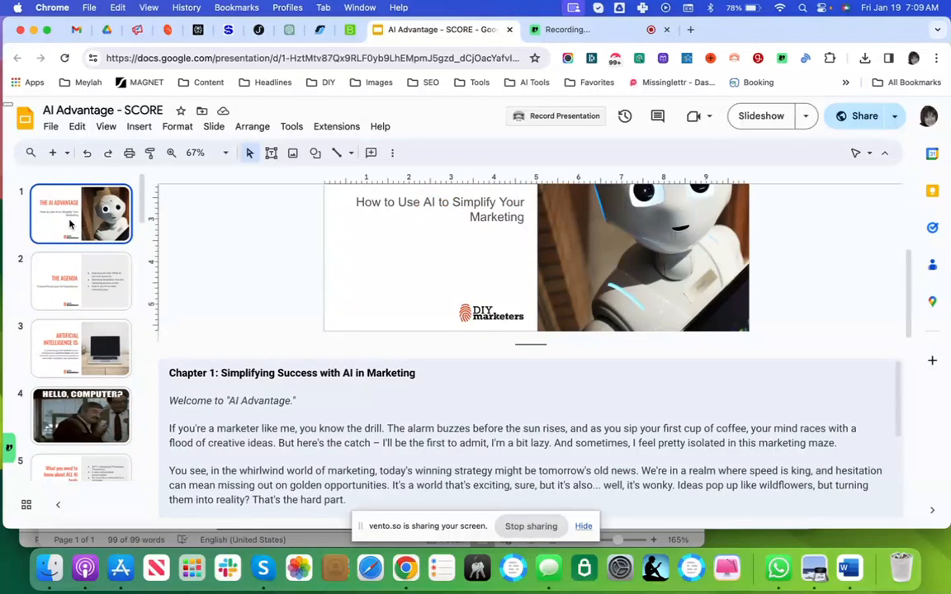
pyautogui.moveTo(451, 321)
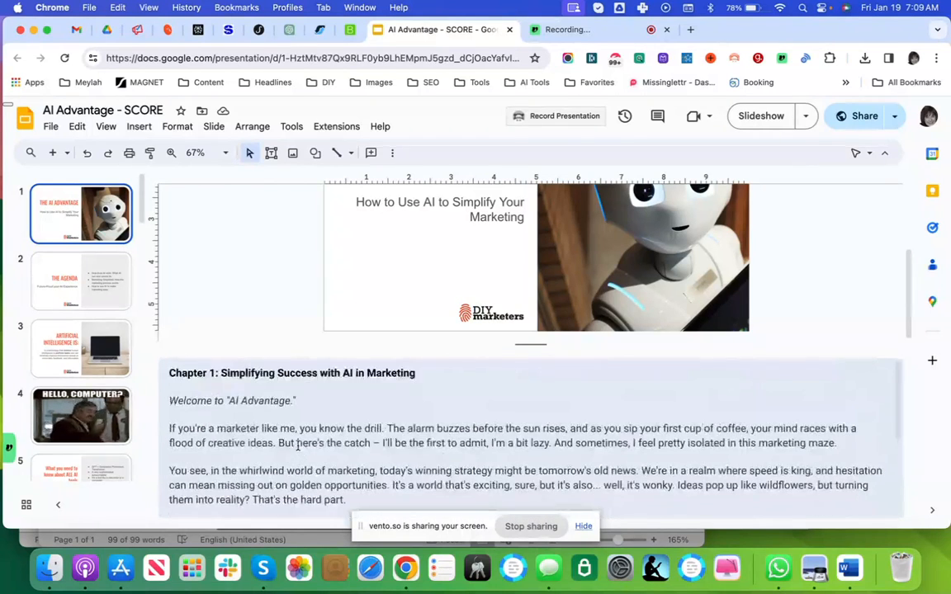
pyautogui.scroll(-3)
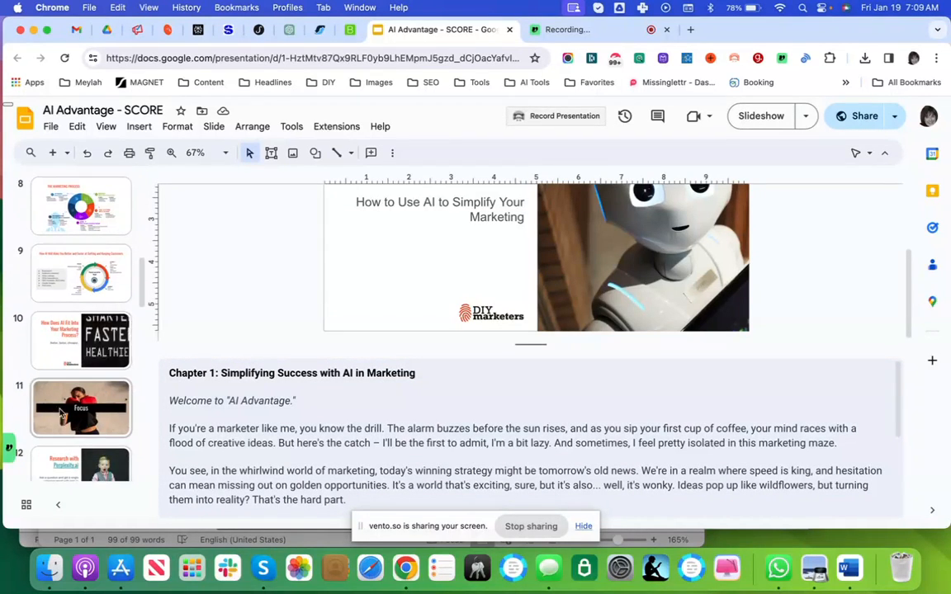
pyautogui.click(81, 408)
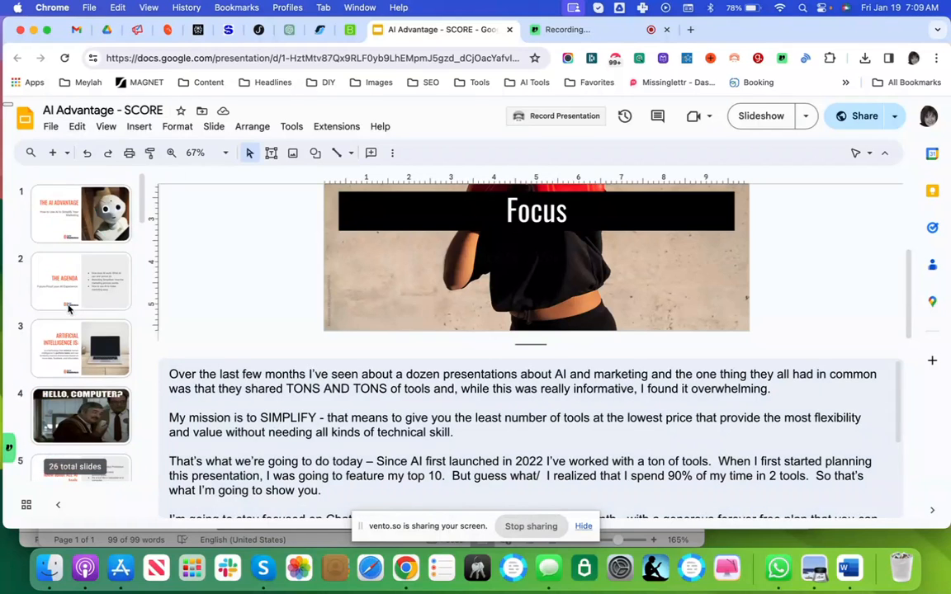
pyautogui.click(81, 214)
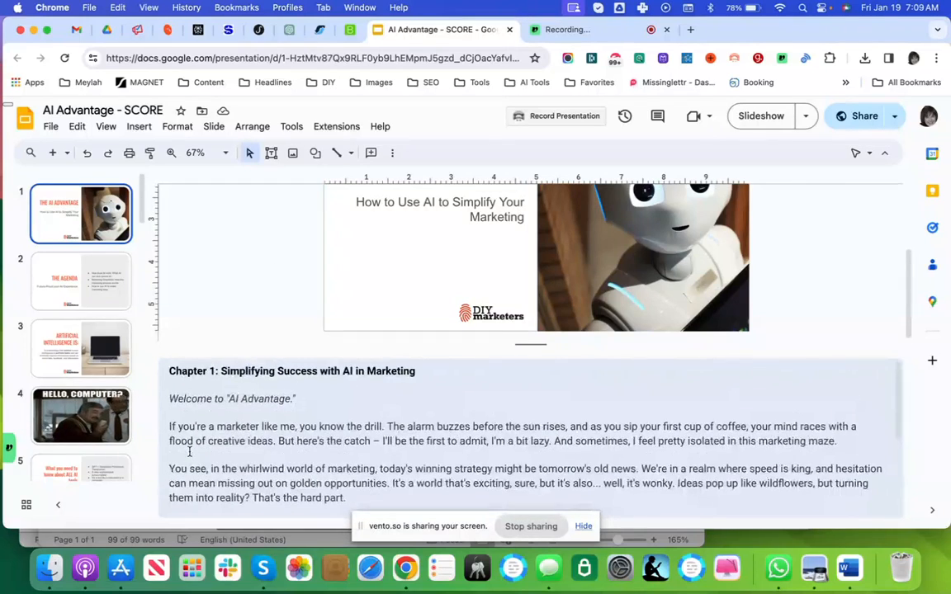
pyautogui.click(81, 281)
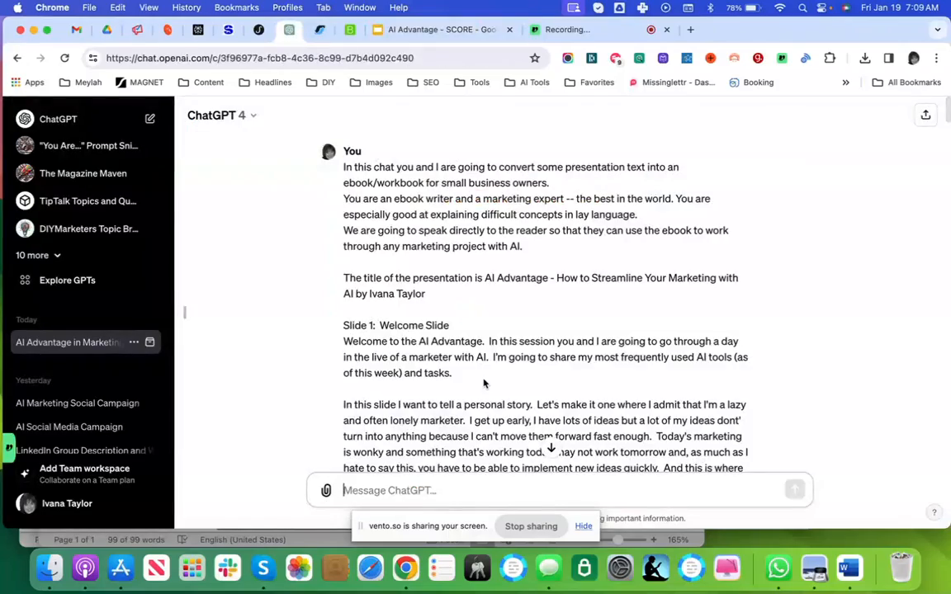
# Scroll through the ebook-conversion prompt and simpler-writing follow-up, then open the profile menu.
pyautogui.scroll(-3)
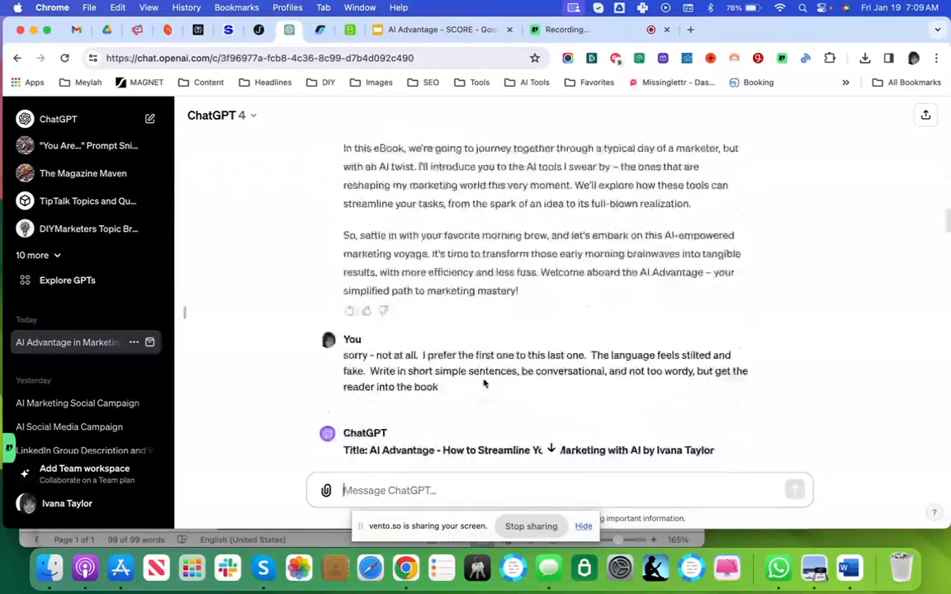
pyautogui.scroll(-3)
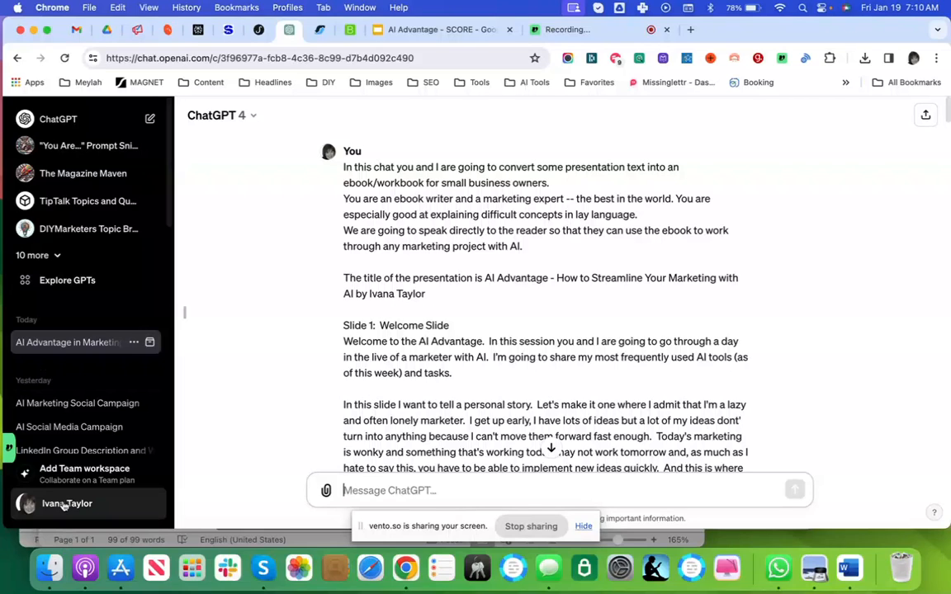
pyautogui.click(67, 503)
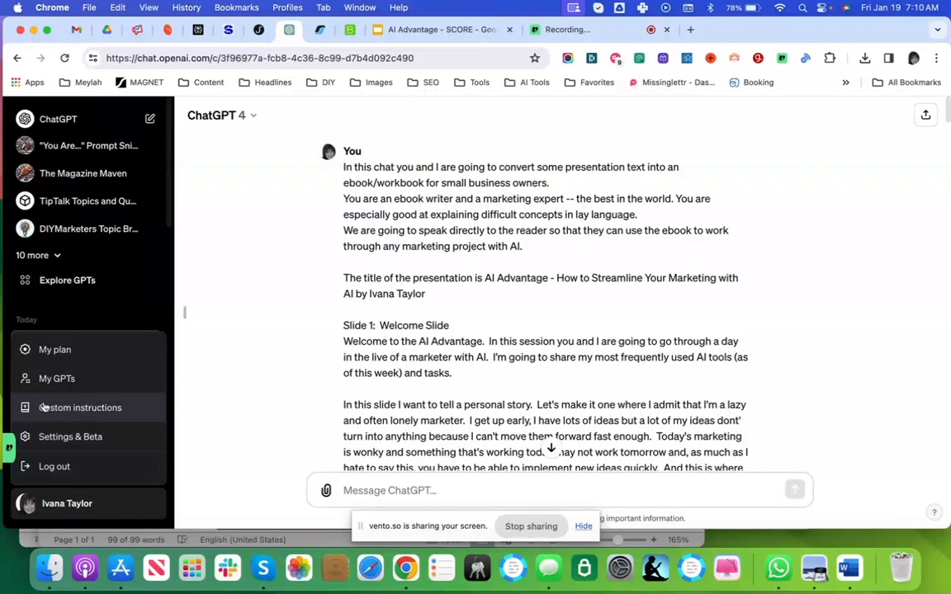
# Open Custom instructions from the account menu to view the saved tone and style guidance.
pyautogui.click(80, 407)
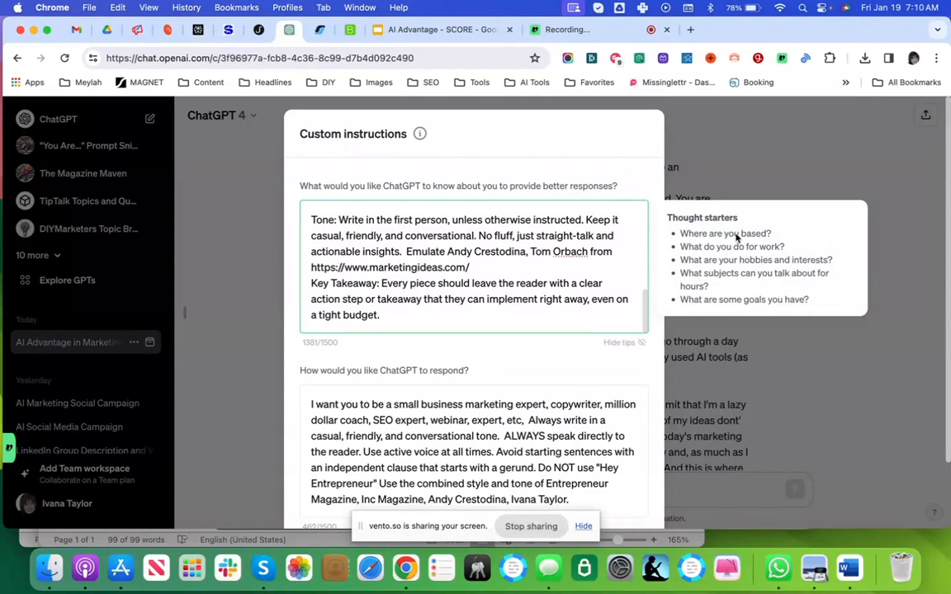
pyautogui.moveTo(545, 464)
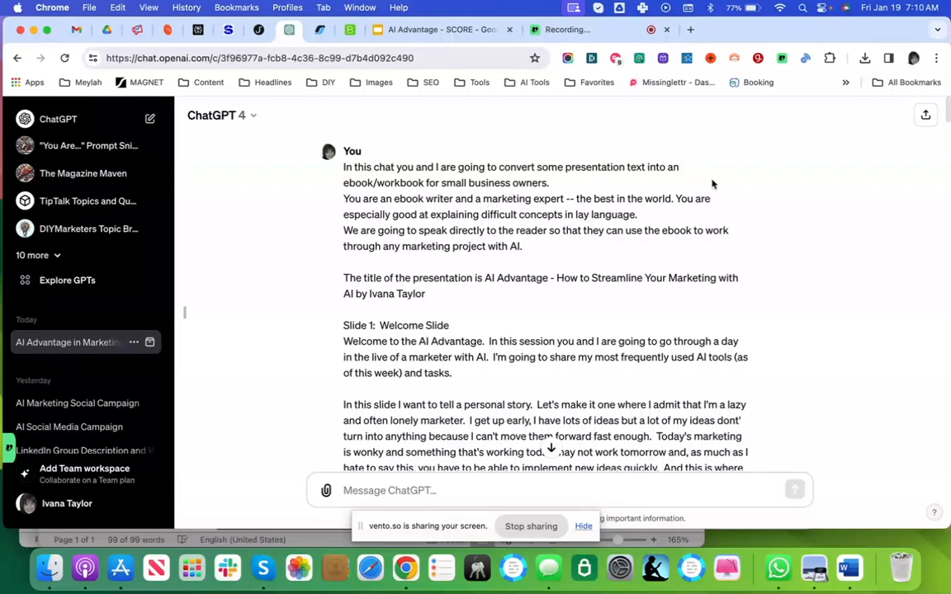
pyautogui.moveTo(425, 167); pyautogui.dragTo(644, 167)
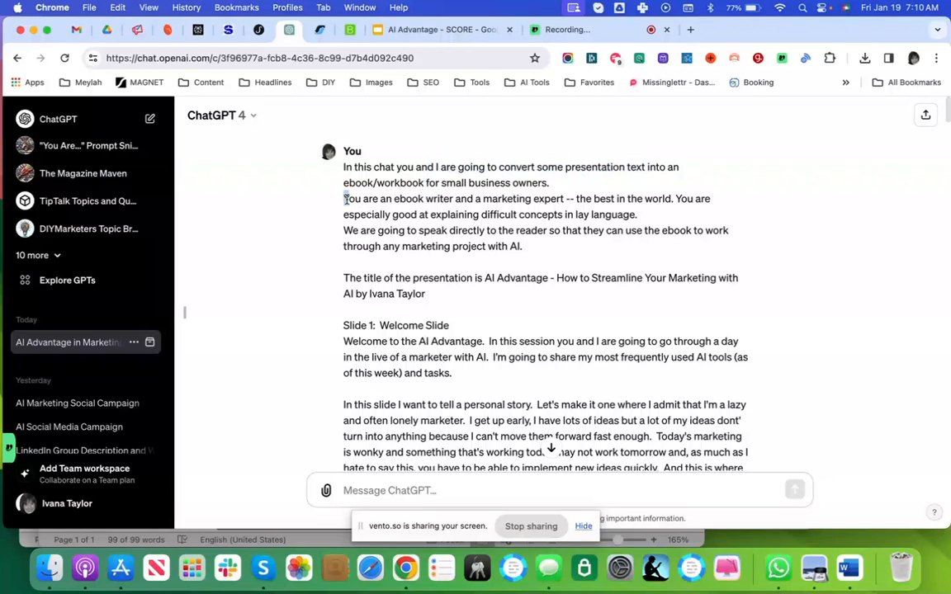
pyautogui.moveTo(343, 198); pyautogui.dragTo(674, 199)
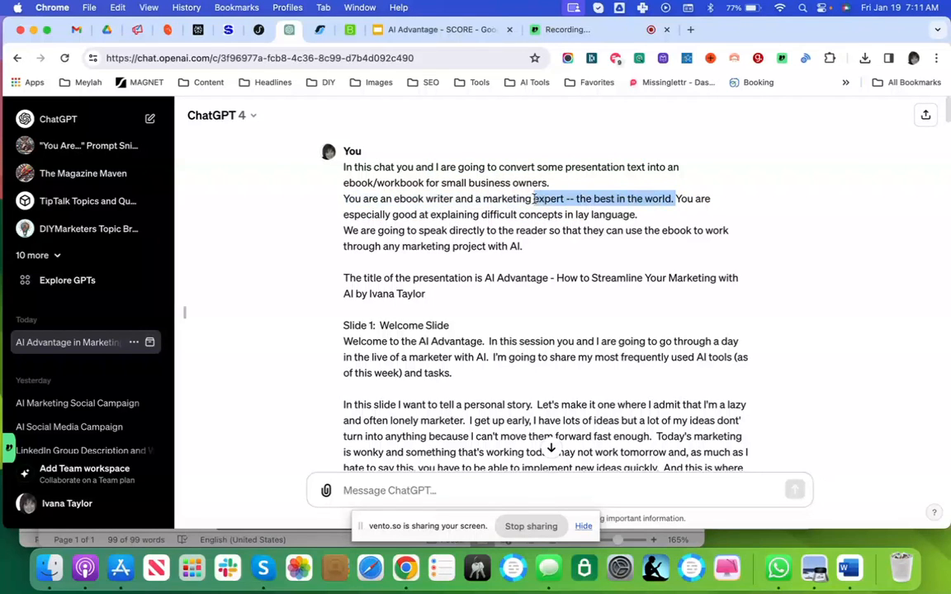
pyautogui.click(432, 219)
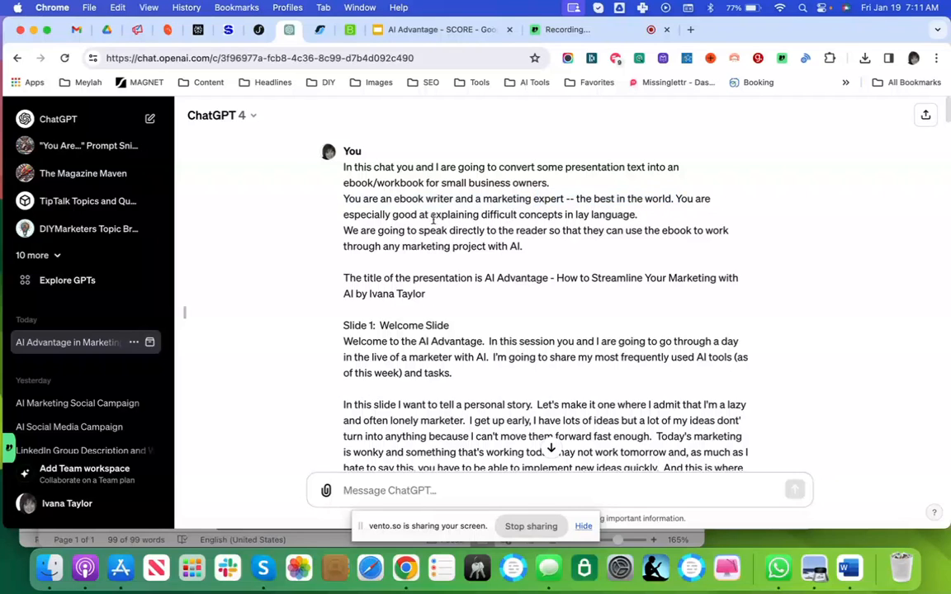
pyautogui.moveTo(343, 214); pyautogui.dragTo(637, 214)
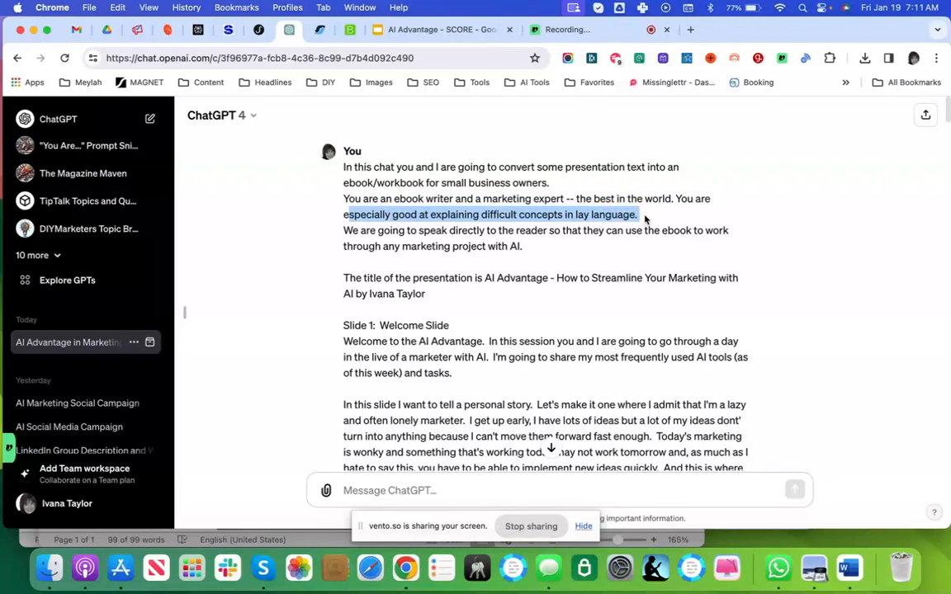
pyautogui.click(514, 244)
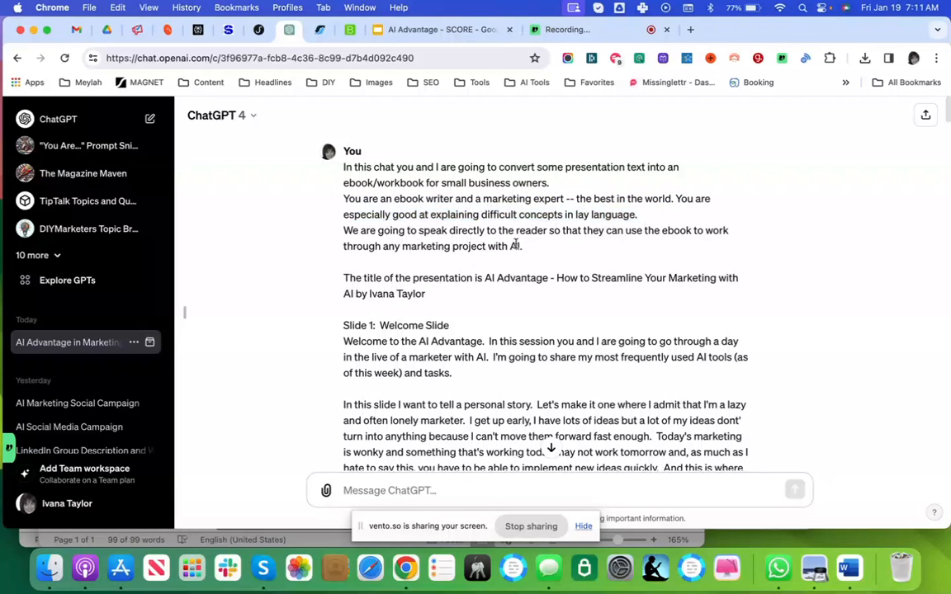
pyautogui.moveTo(343, 230); pyautogui.dragTo(521, 246)
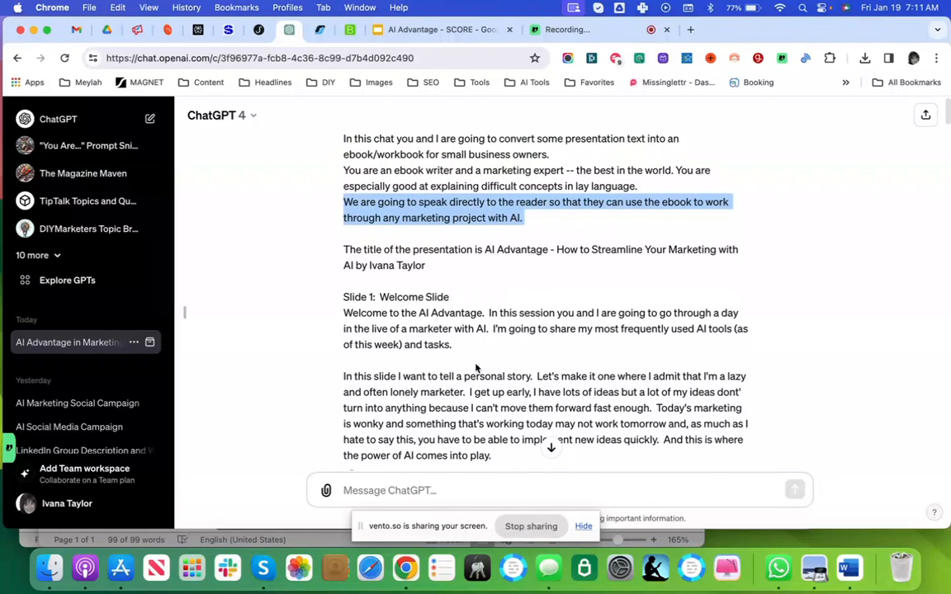
pyautogui.scroll(-3)
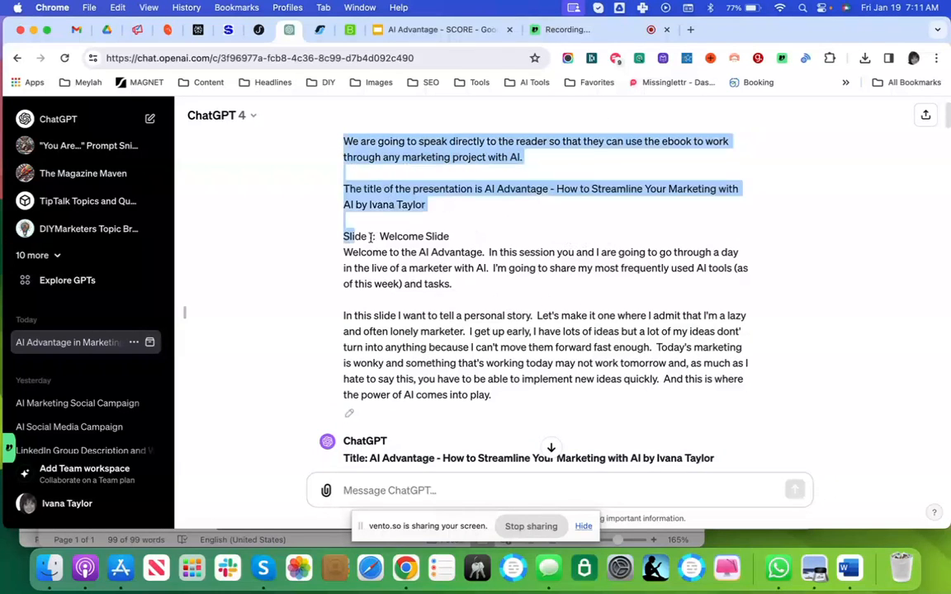
pyautogui.click(551, 267)
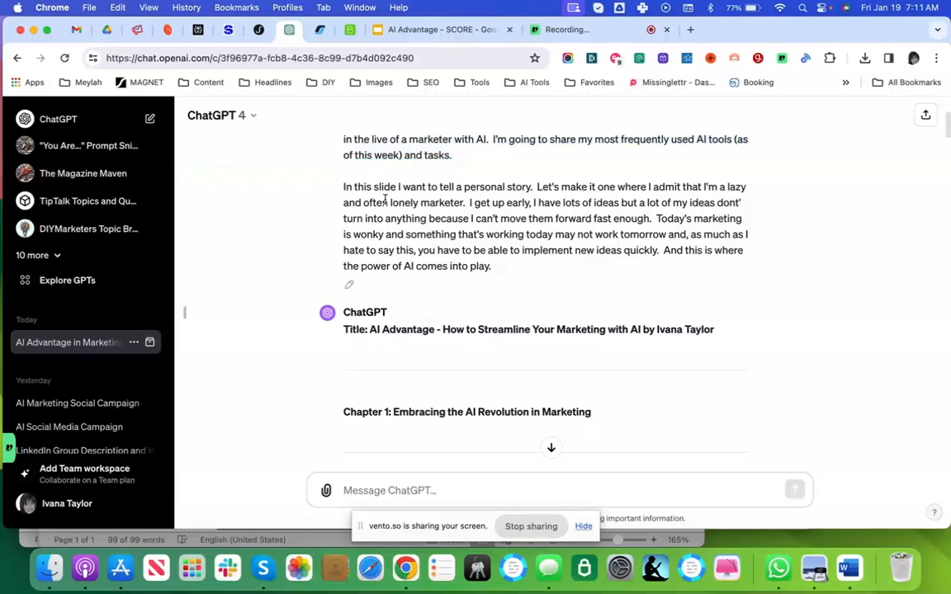
pyautogui.scroll(-3)
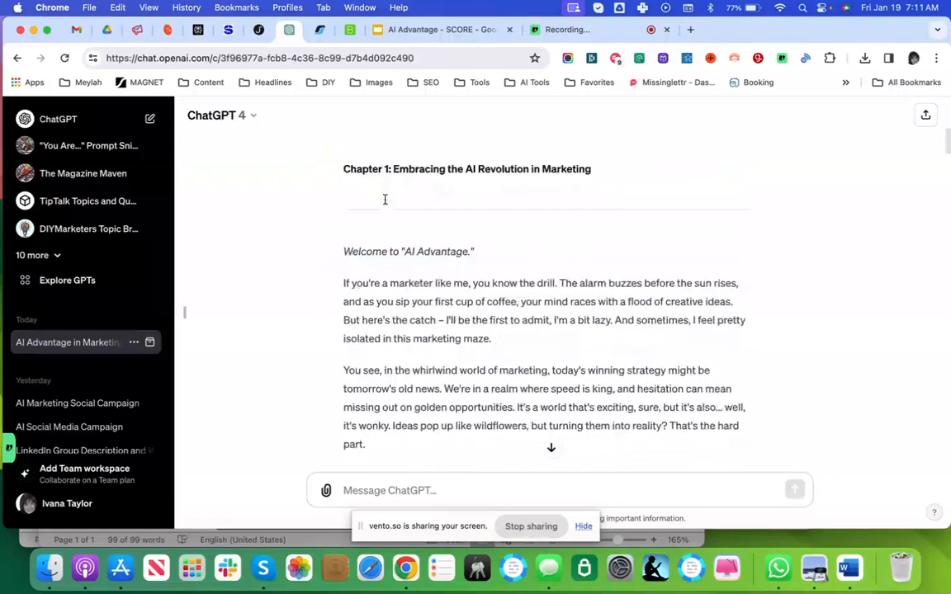
pyautogui.scroll(-3)
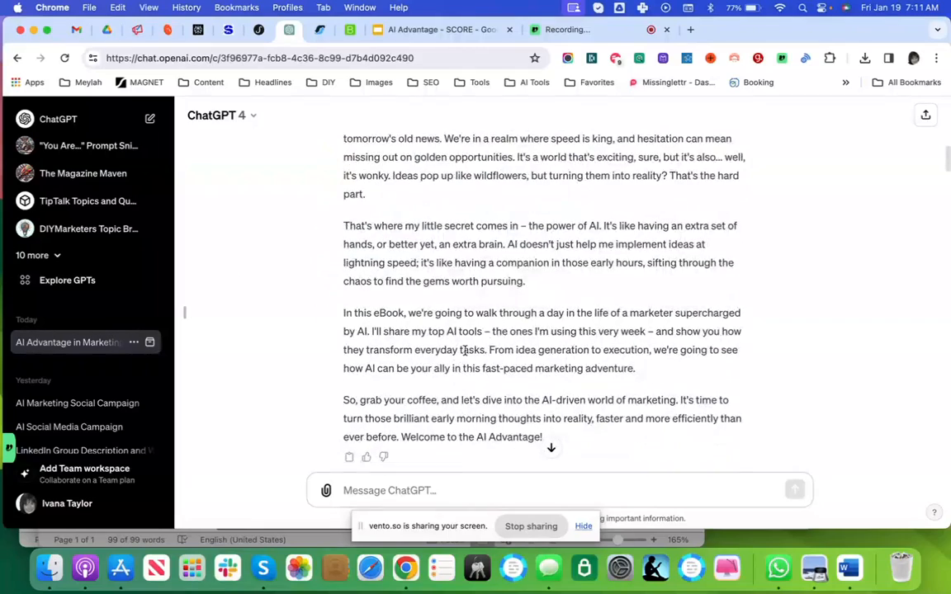
pyautogui.scroll(3)
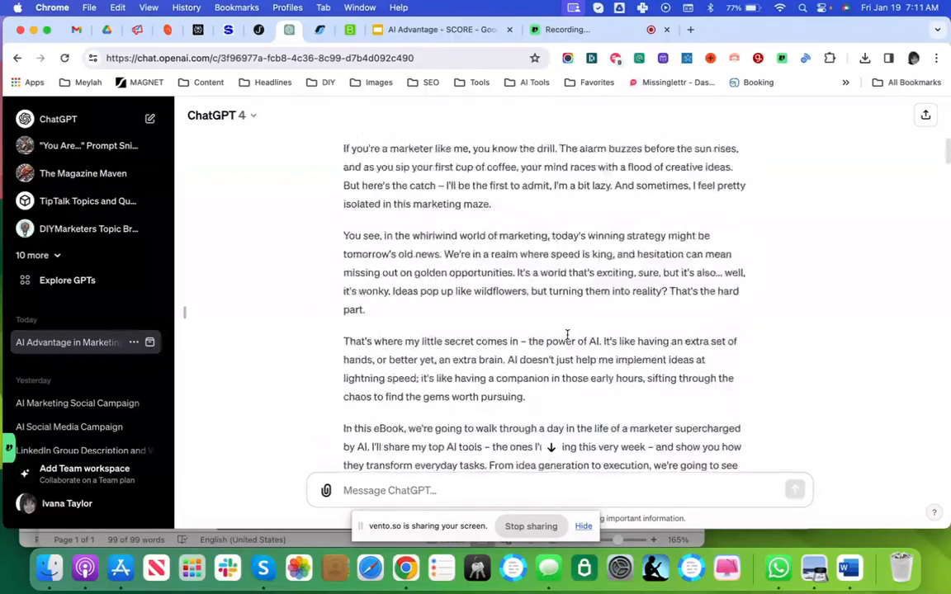
pyautogui.scroll(-3)
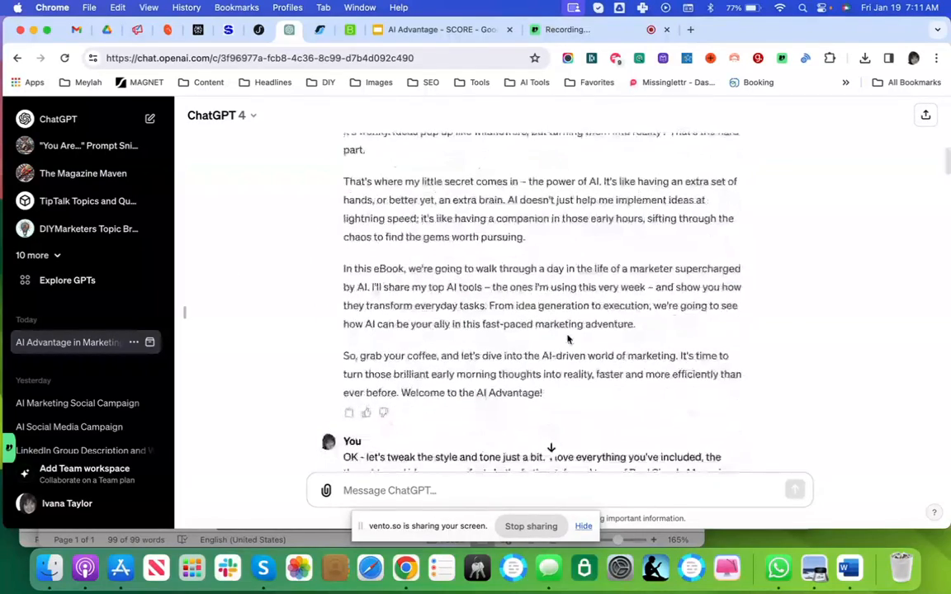
pyautogui.scroll(3)
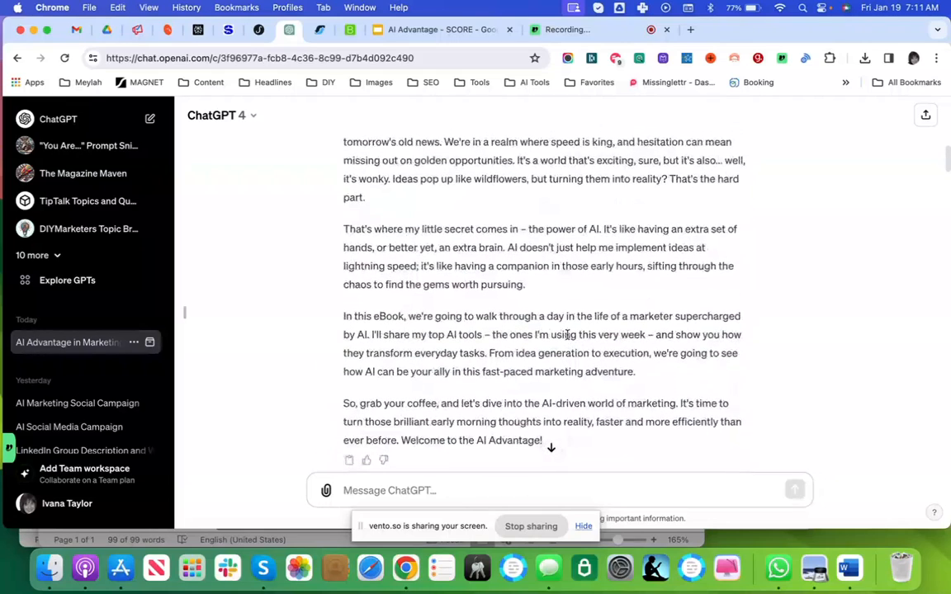
pyautogui.scroll(-3)
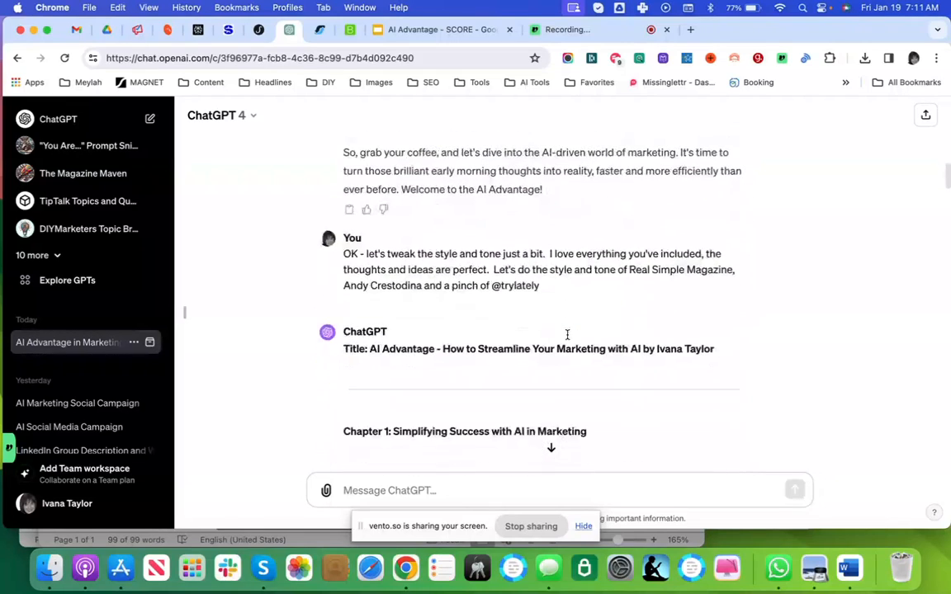
pyautogui.scroll(-3)
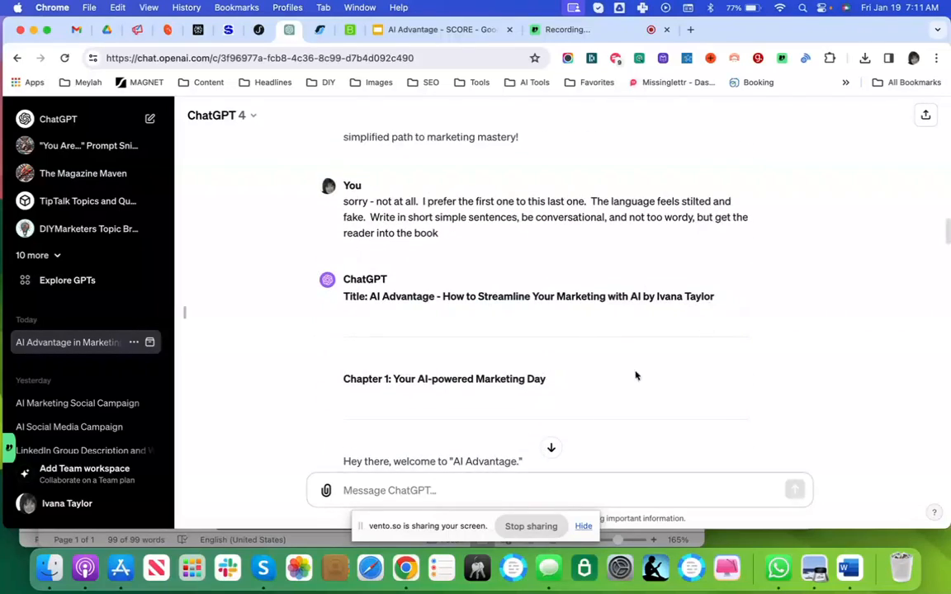
pyautogui.scroll(-3)
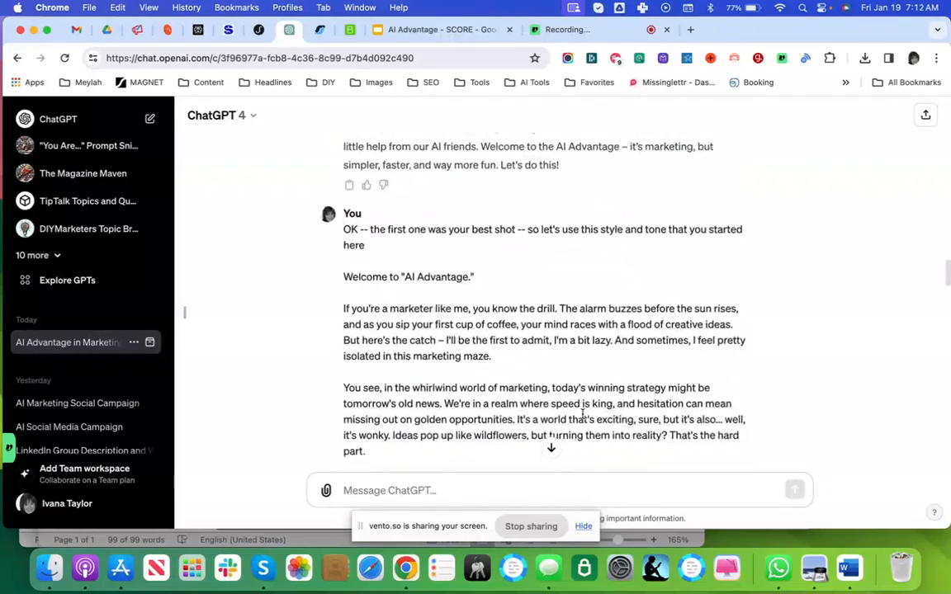
pyautogui.scroll(-3)
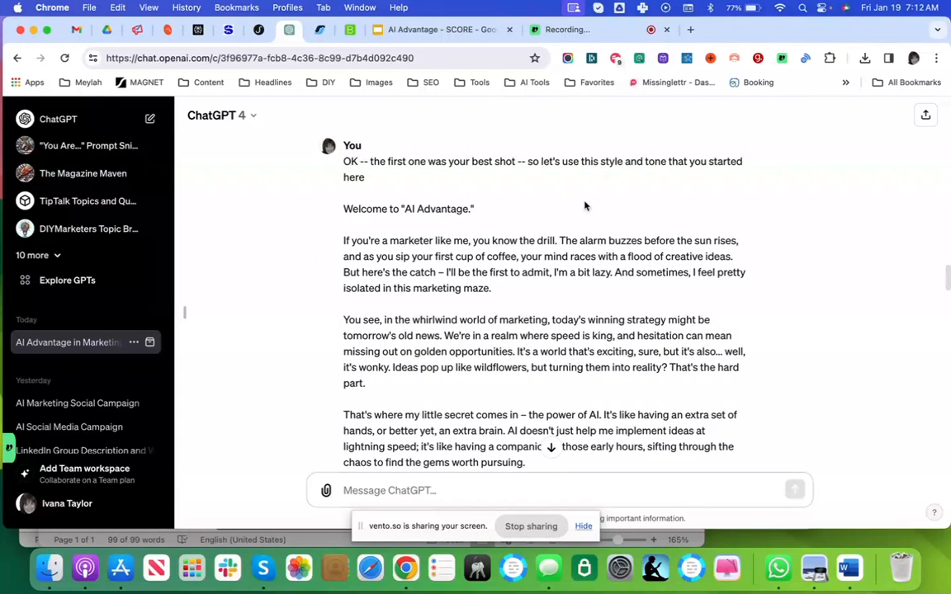
pyautogui.scroll(-3)
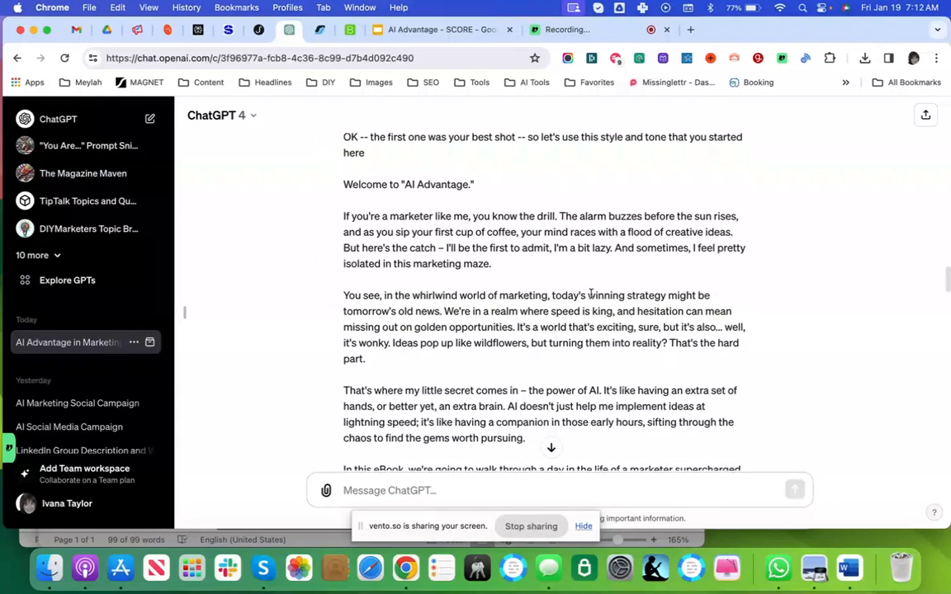
pyautogui.scroll(-3)
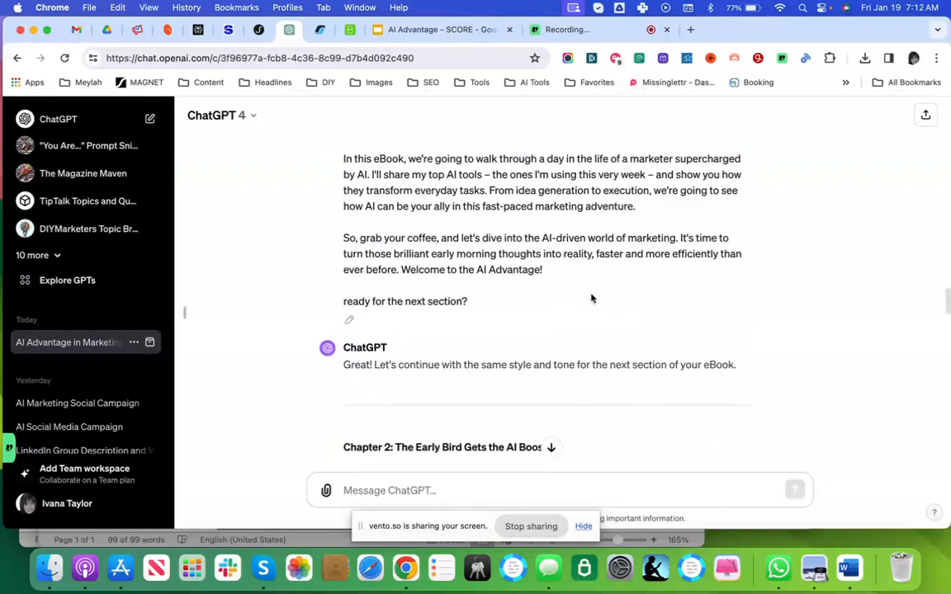
pyautogui.scroll(-3)
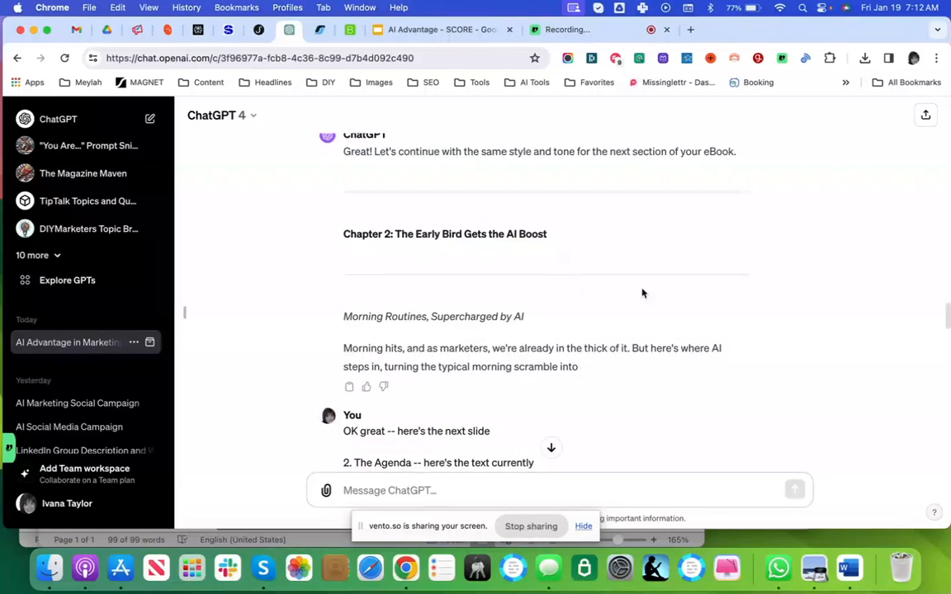
pyautogui.scroll(-3)
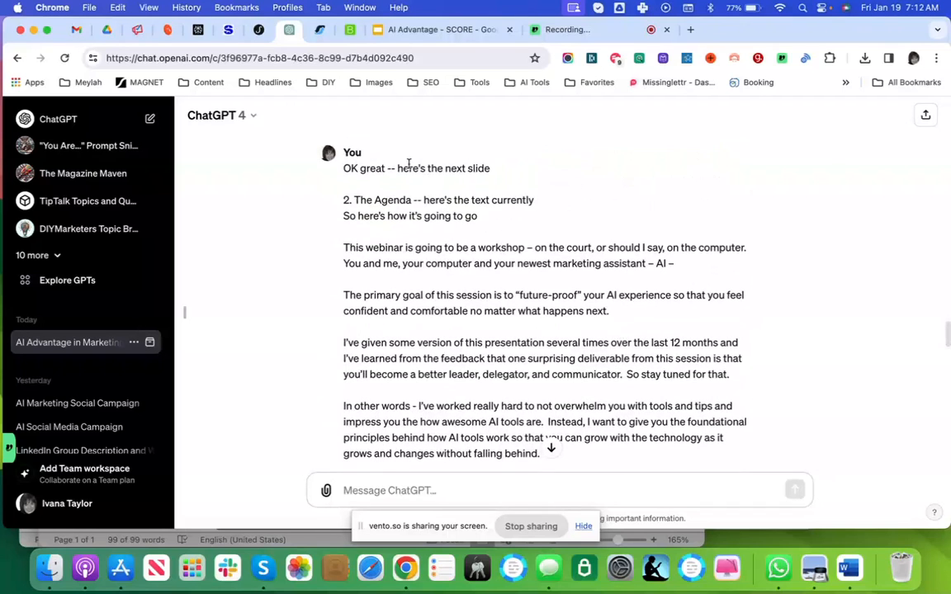
# Scroll through the 'Setting the Stage for AI Mastery' chapter, then switch to the AI Advantage - SCORE deck.
pyautogui.scroll(-3)
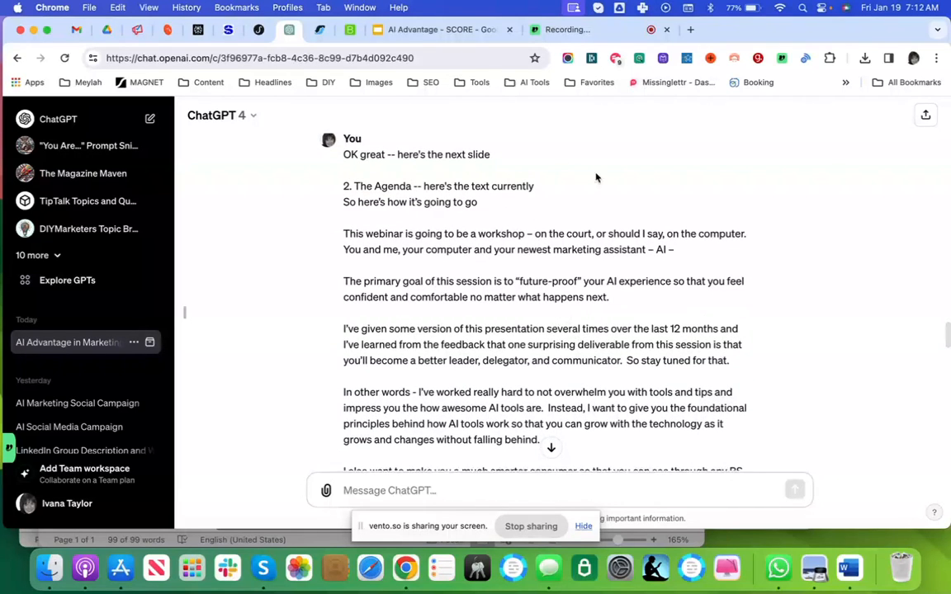
pyautogui.scroll(-3)
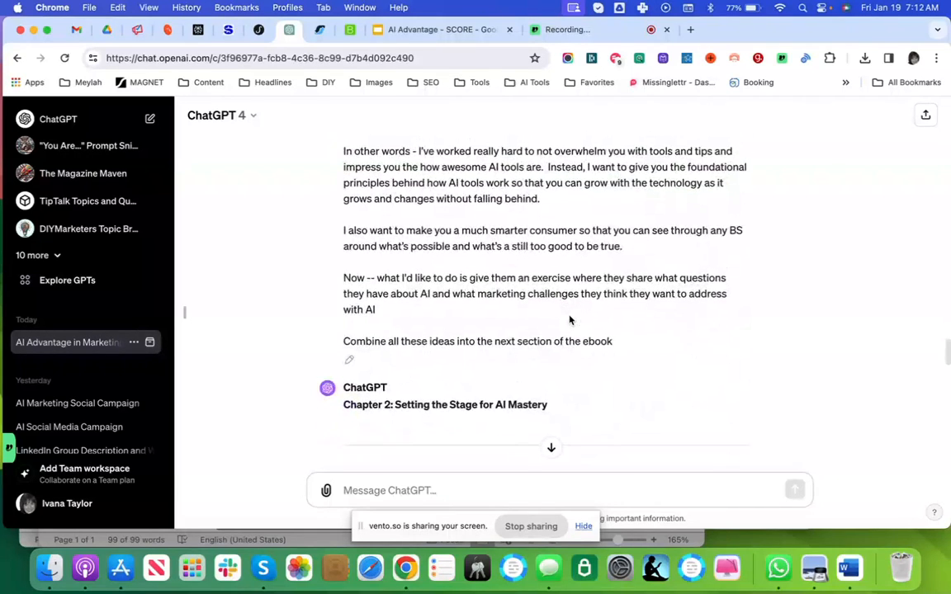
pyautogui.scroll(-3)
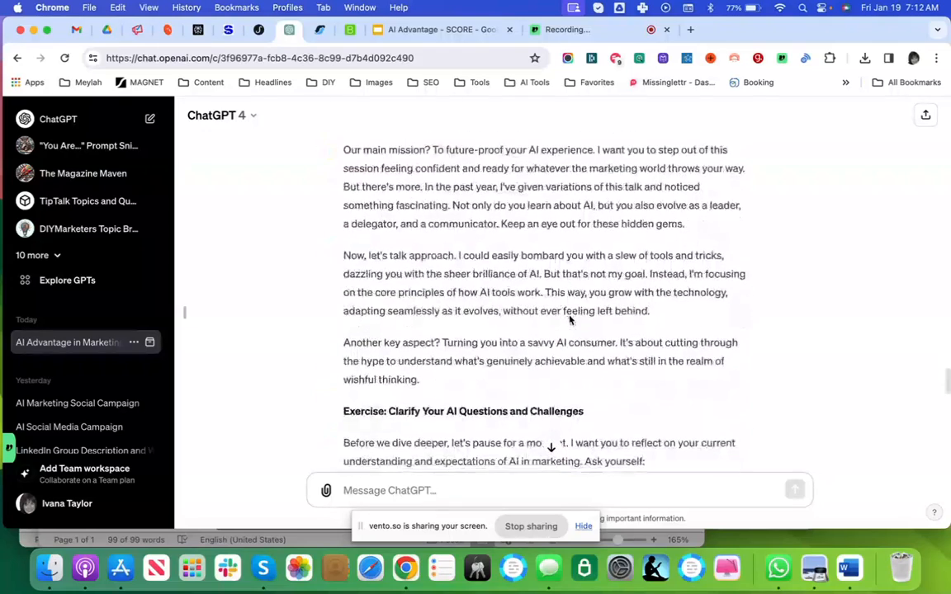
pyautogui.scroll(-3)
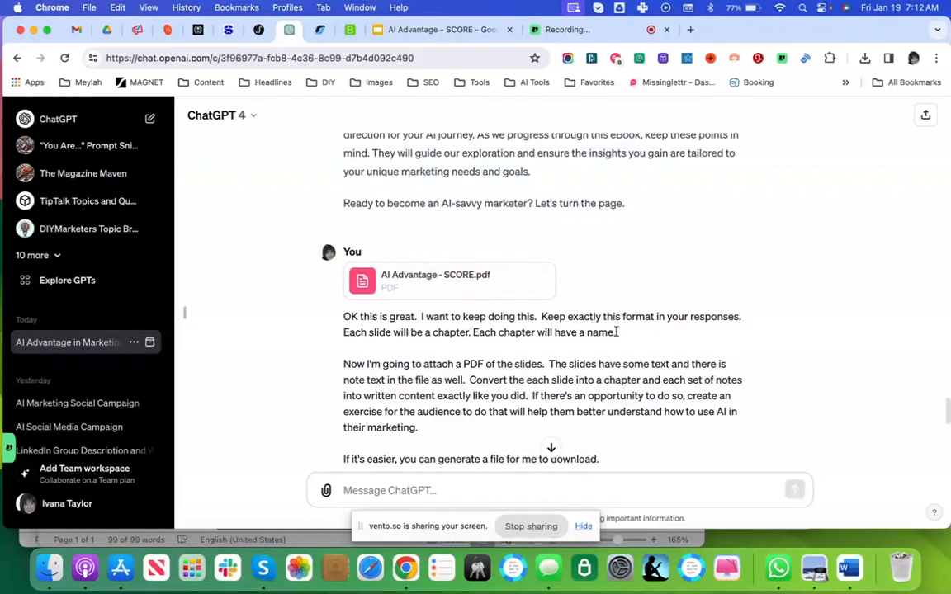
pyautogui.click(439, 30)
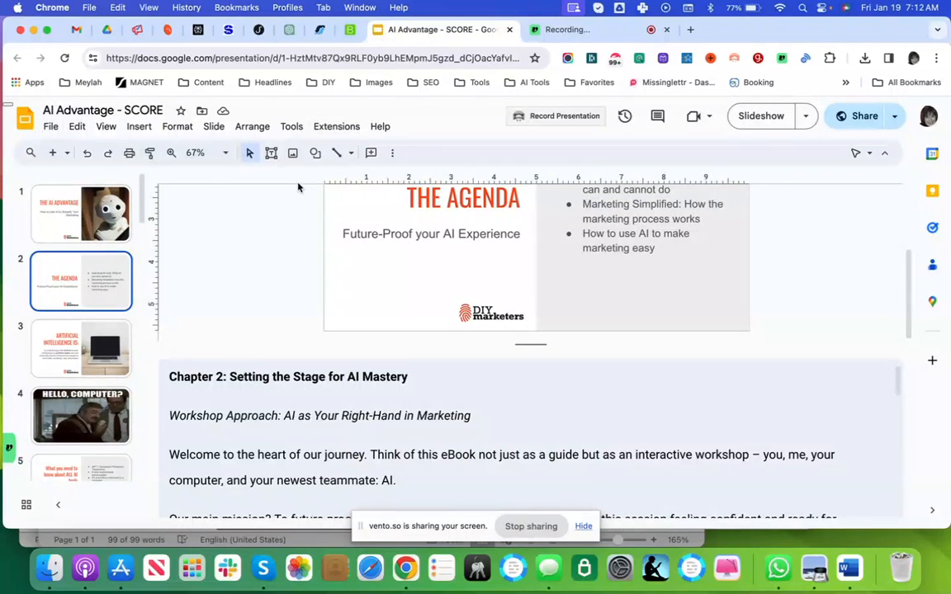
# Scroll through the deck's slides-with-notes print preview, then return to the ChatGPT chat.
pyautogui.click(106, 126)
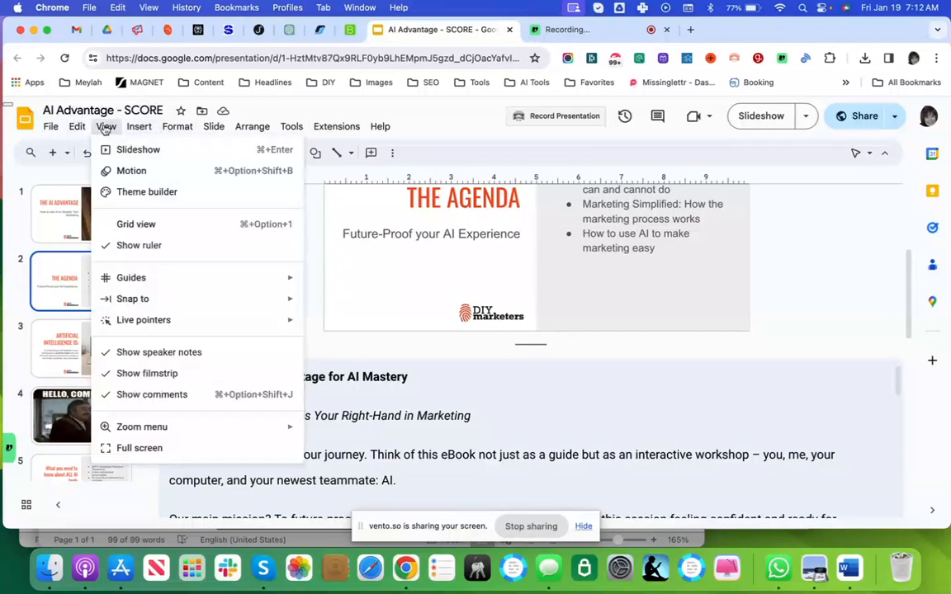
pyautogui.click(50, 126)
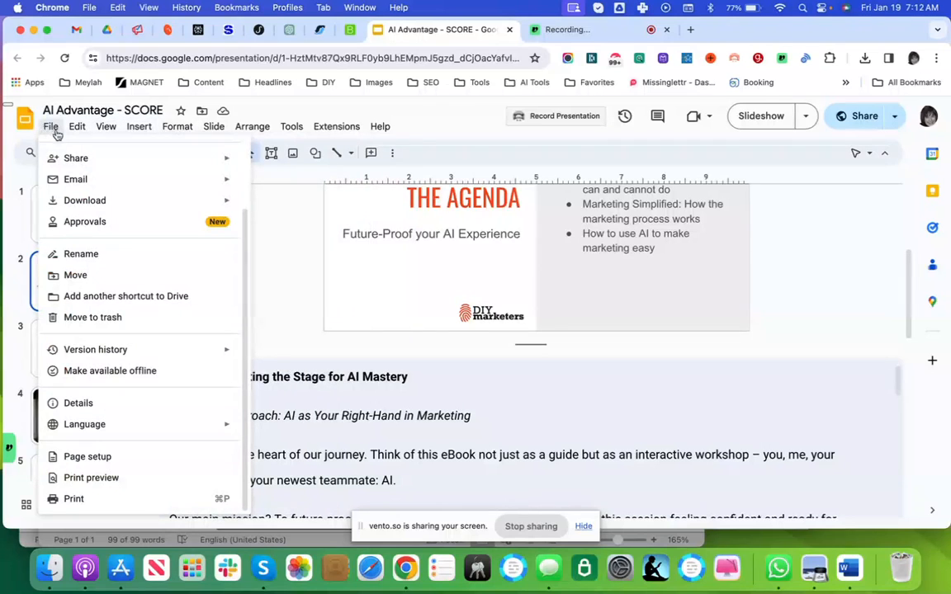
pyautogui.moveTo(91, 477)
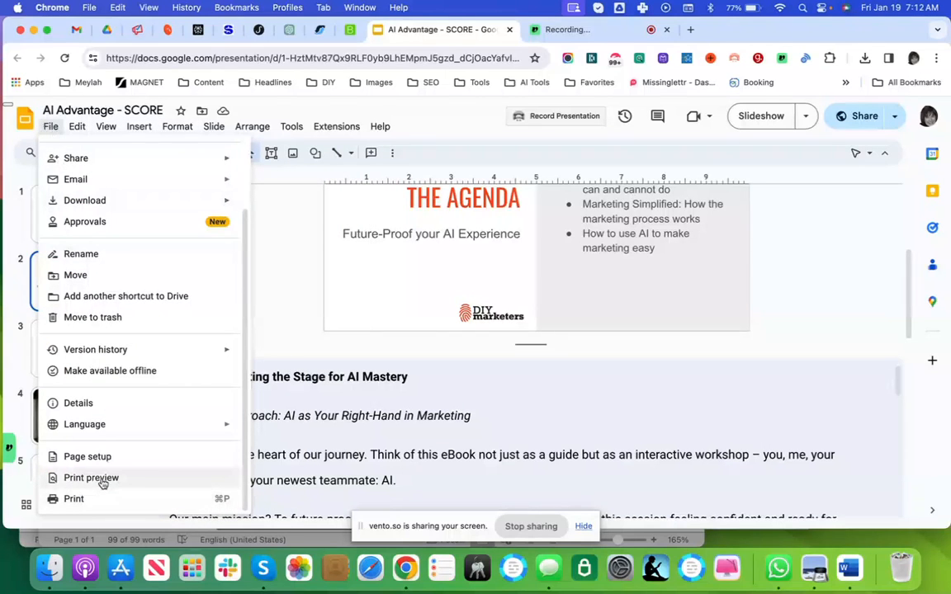
pyautogui.click(91, 478)
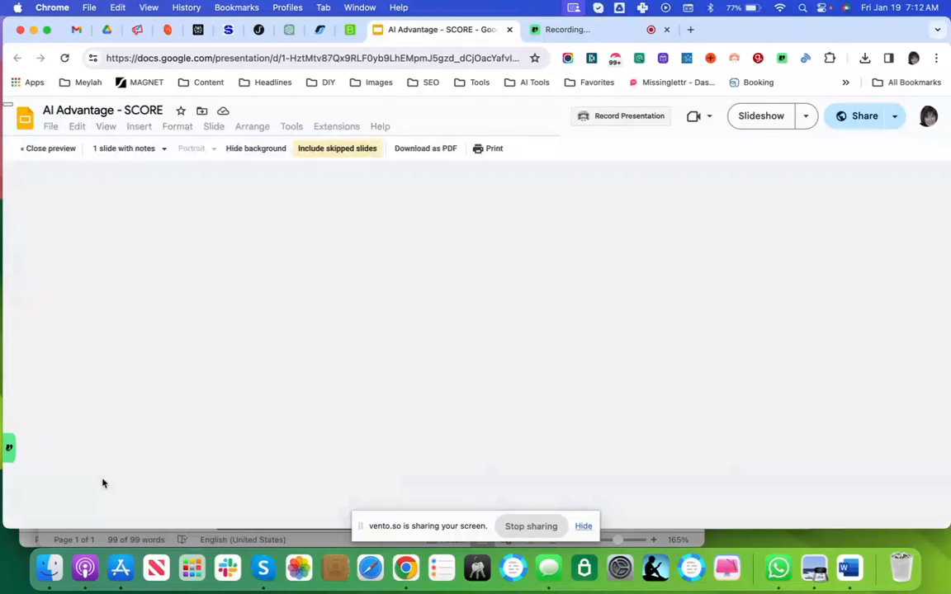
pyautogui.click(123, 148)
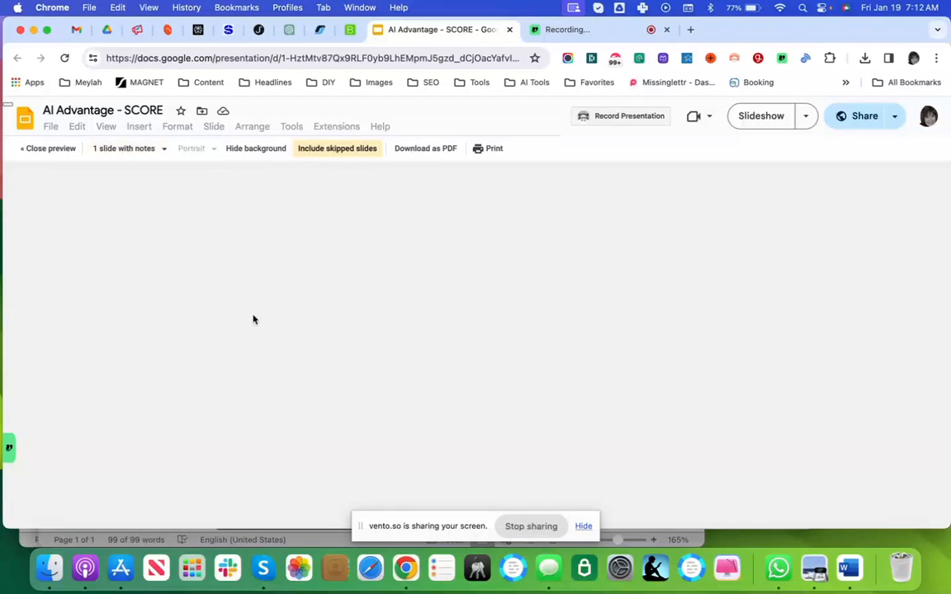
pyautogui.moveTo(585, 335)
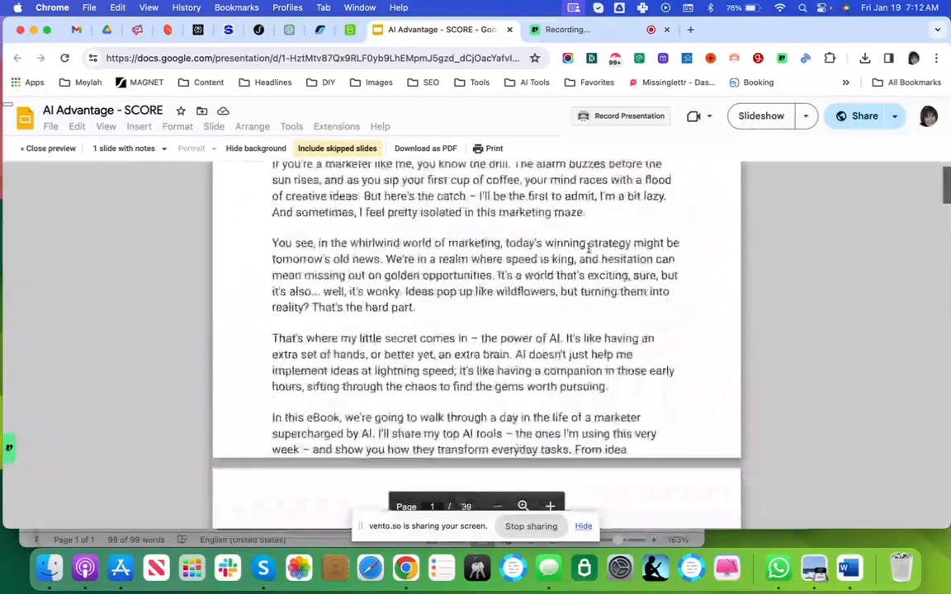
pyautogui.scroll(-3)
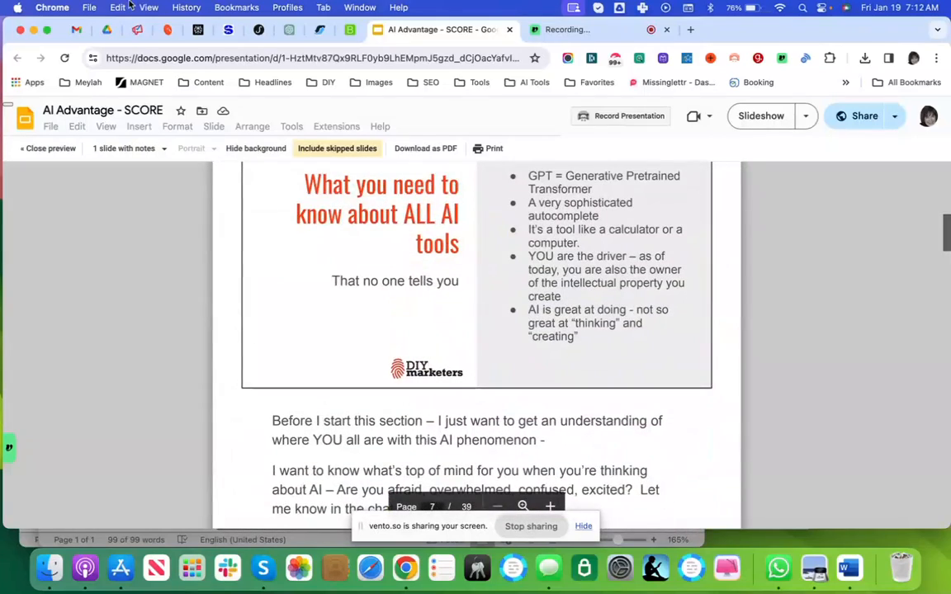
pyautogui.click(288, 30)
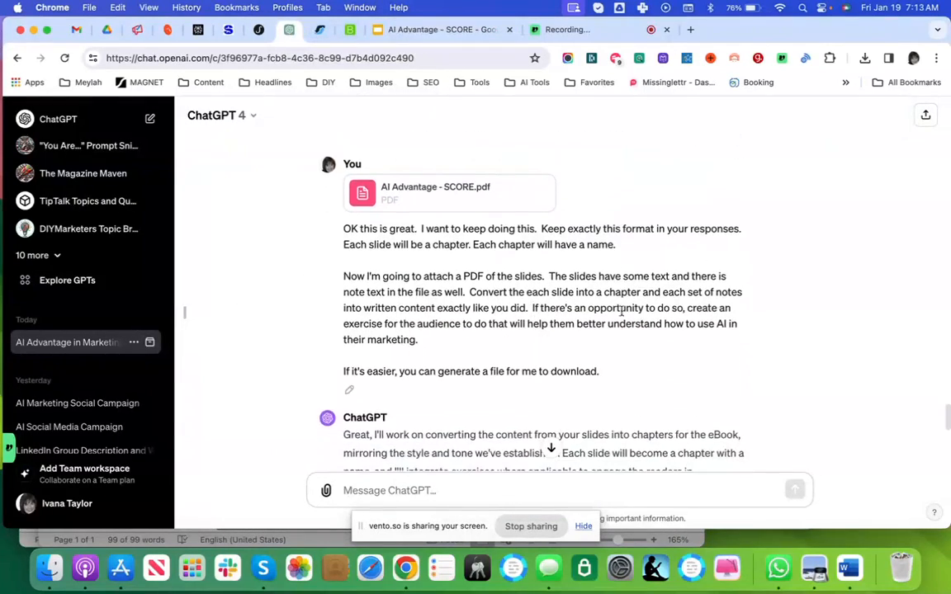
pyautogui.scroll(-3)
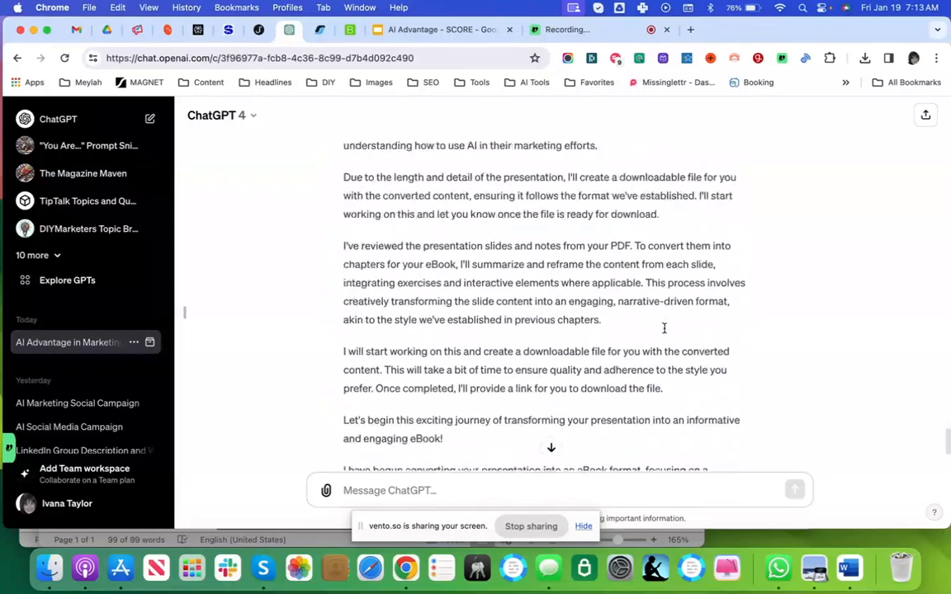
pyautogui.scroll(-3)
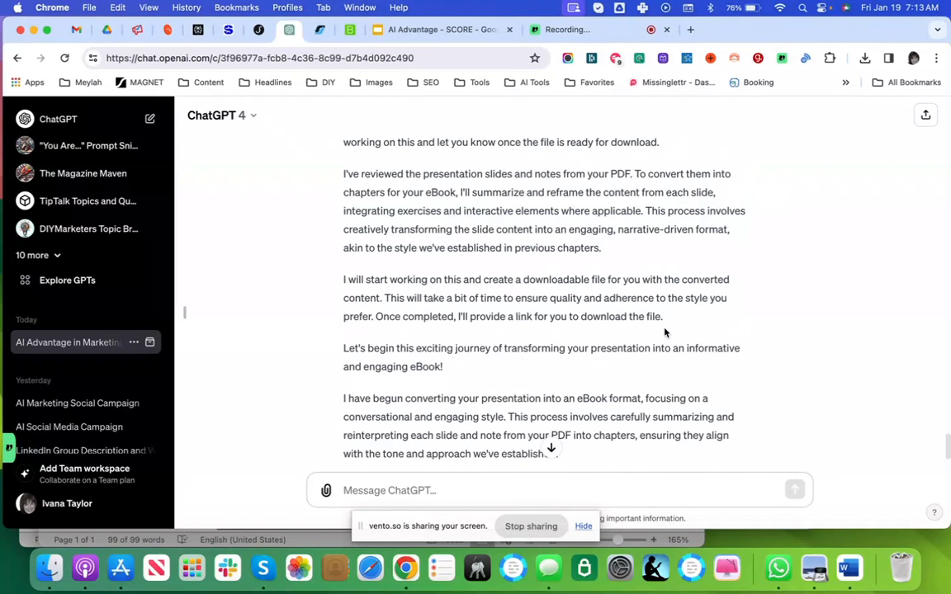
pyautogui.scroll(-3)
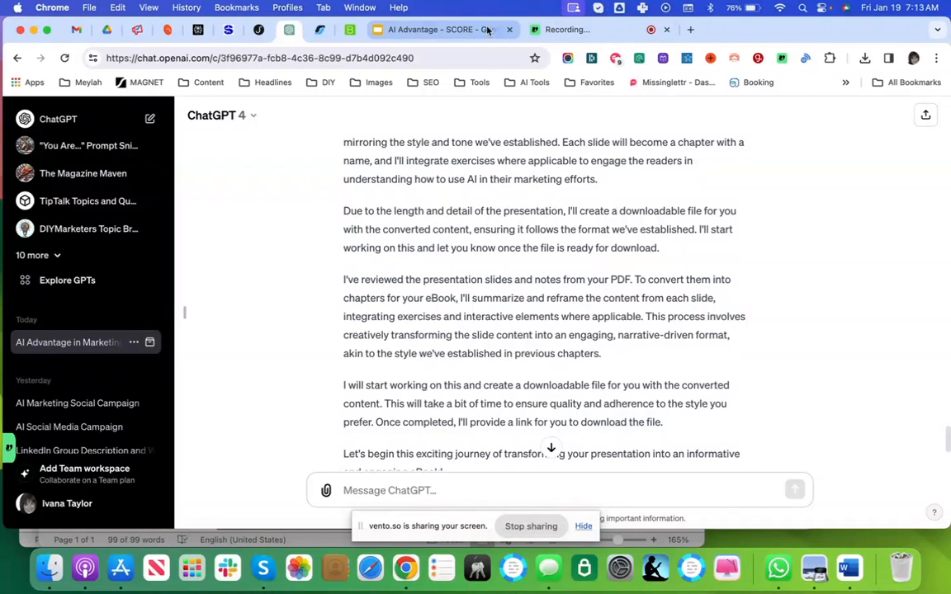
# Return to the AI Advantage - SCORE deck and scroll the filmstrip to later slides.
pyautogui.click(442, 29)
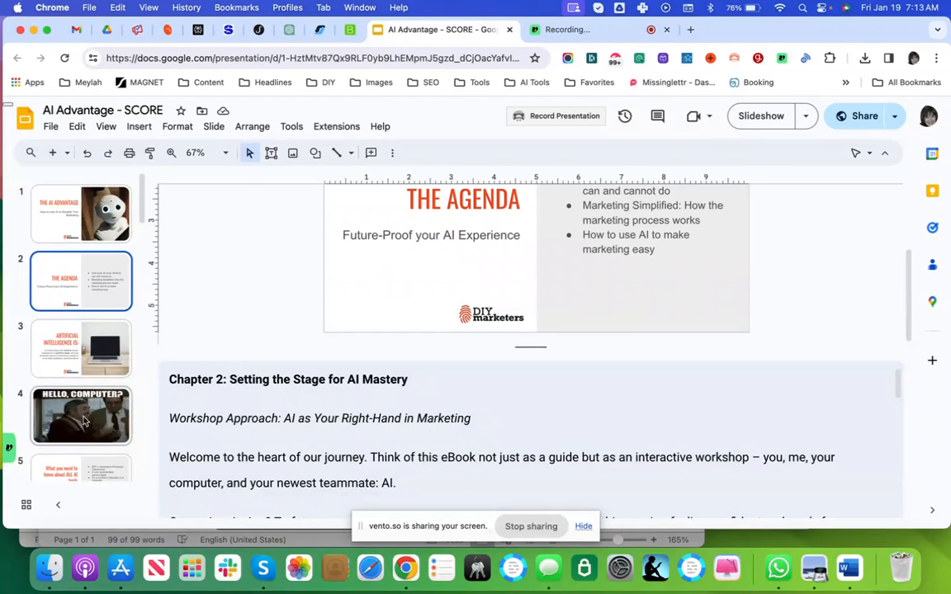
pyautogui.scroll(-3)
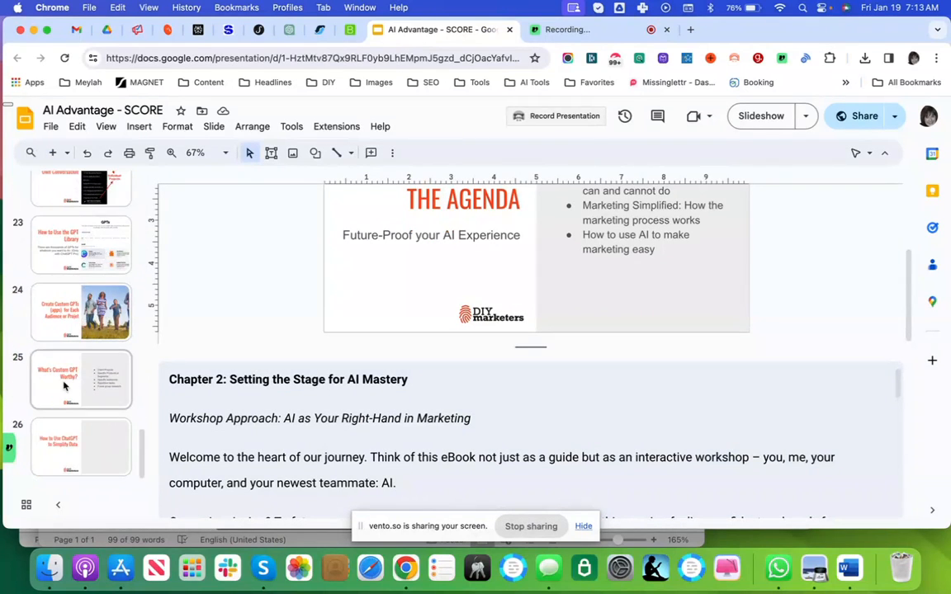